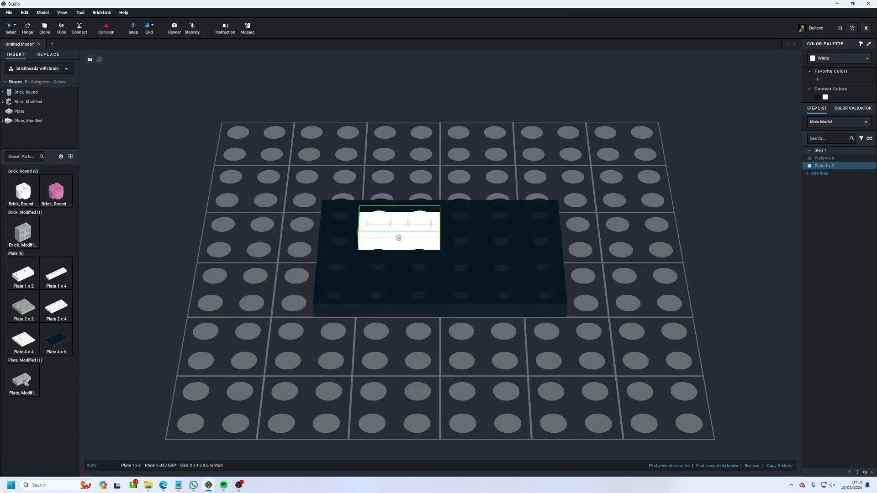
- Drag a white 1x2 plate onto the dark 4x6 base plate as the first leg piece
drag(399, 229, 501, 240)
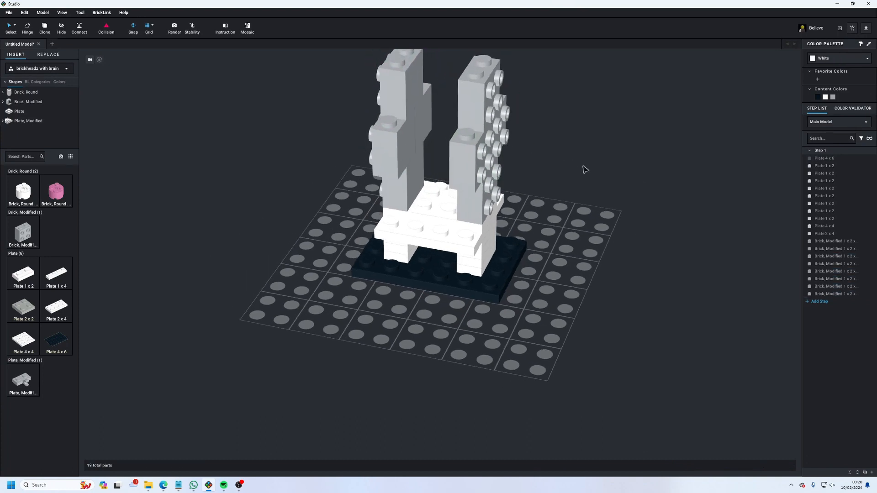
- Join the light gray side-stud brick columns into one wide studded block above the white hip layer
click(455, 176)
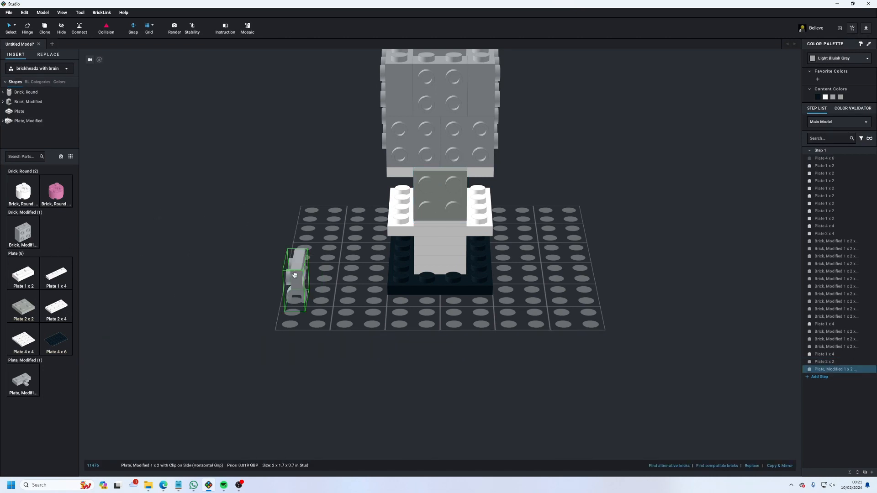
- Drag a light gray 1x2 clip plate beside the body as an arm
drag(294, 274, 440, 218)
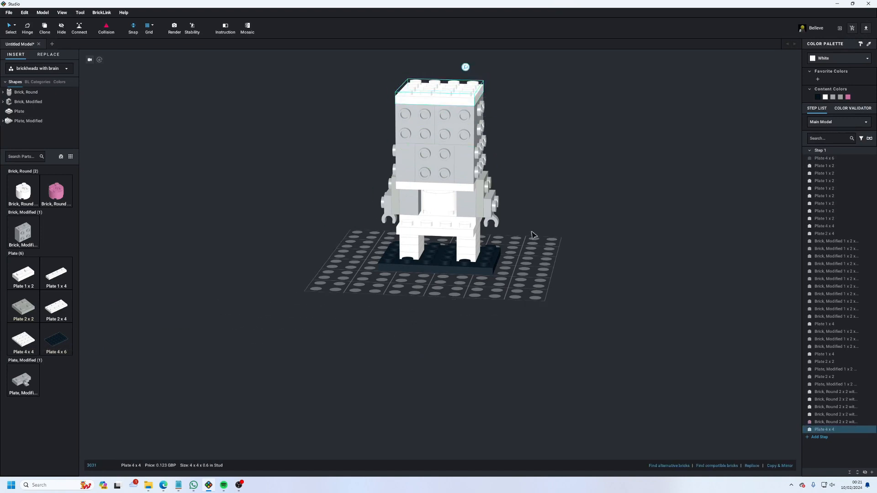
mouse_move(532, 239)
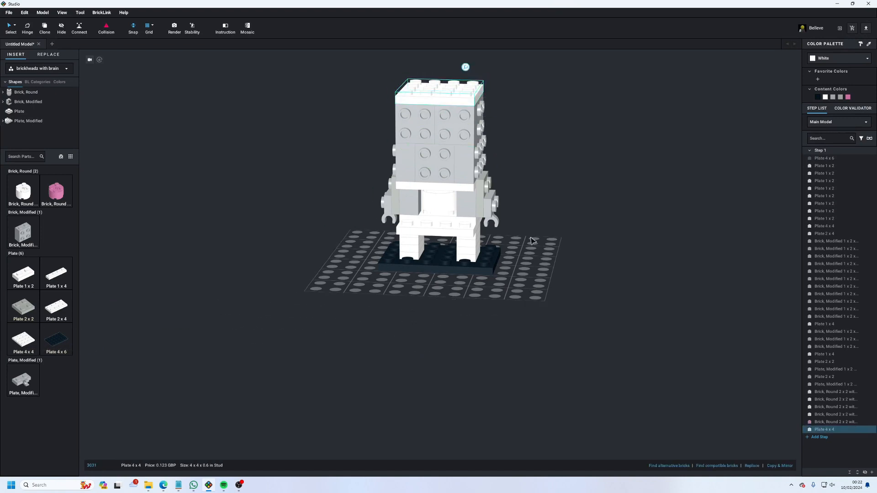